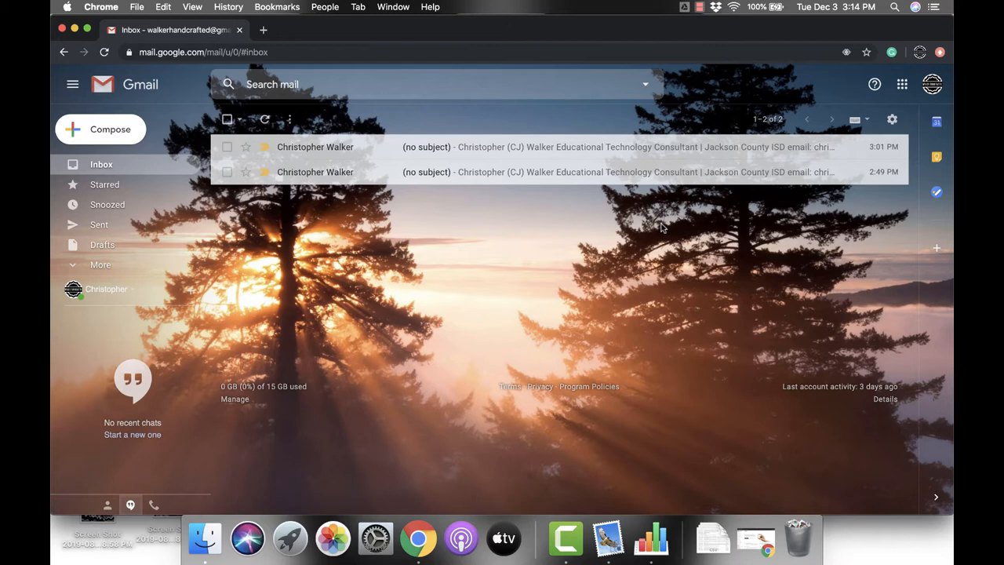
mouse_move(765, 172)
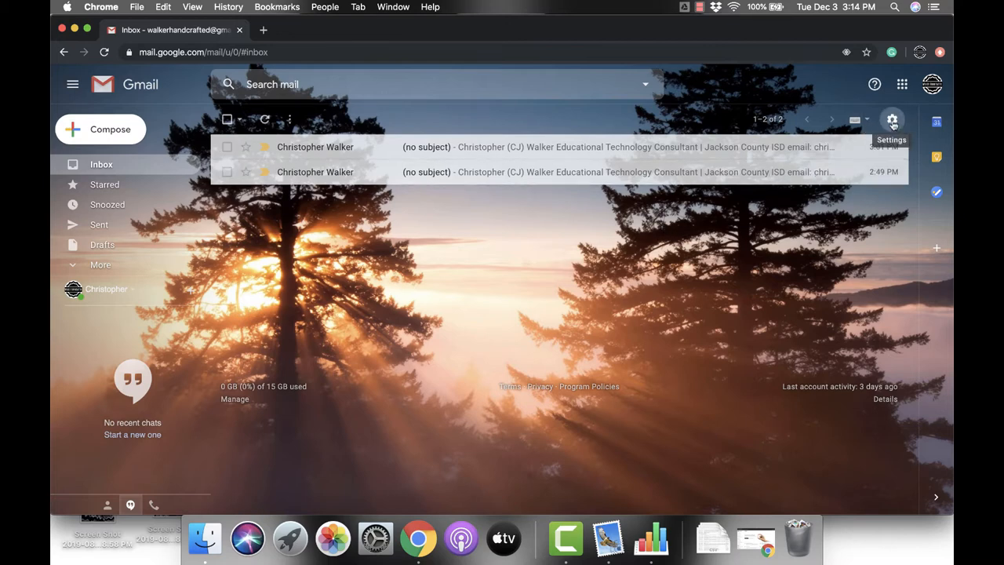
Open the gear-icon quick settings menu at the top right of the inbox.
left_click(892, 119)
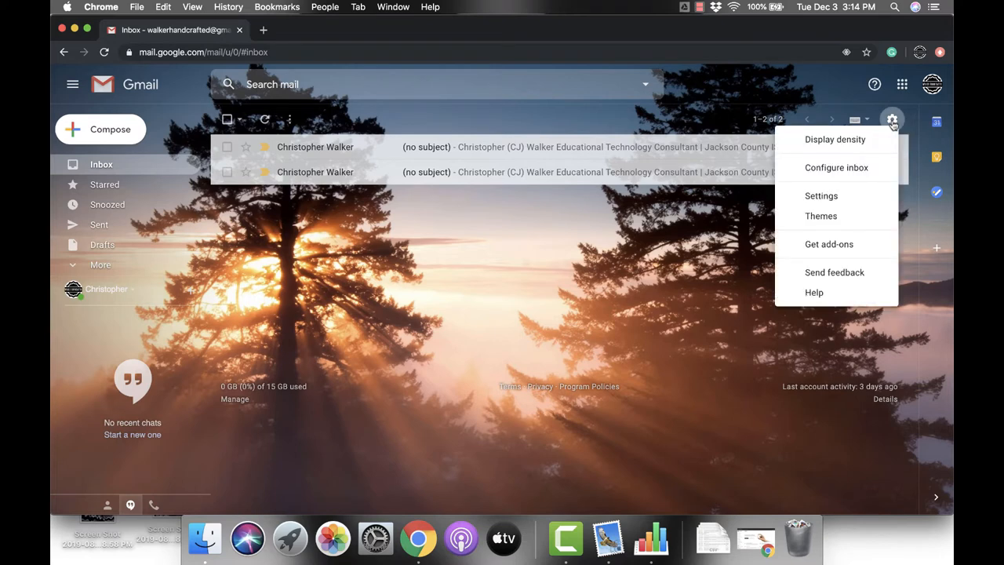
mouse_move(822, 195)
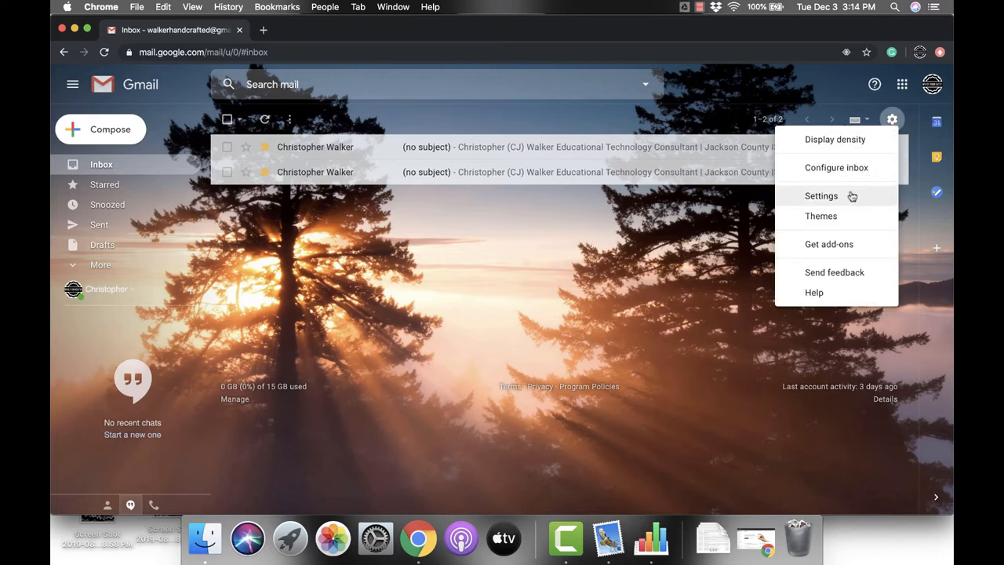
In full Settings, select 'Show "Send & Archive" button in reply' on the General tab.
left_click(821, 195)
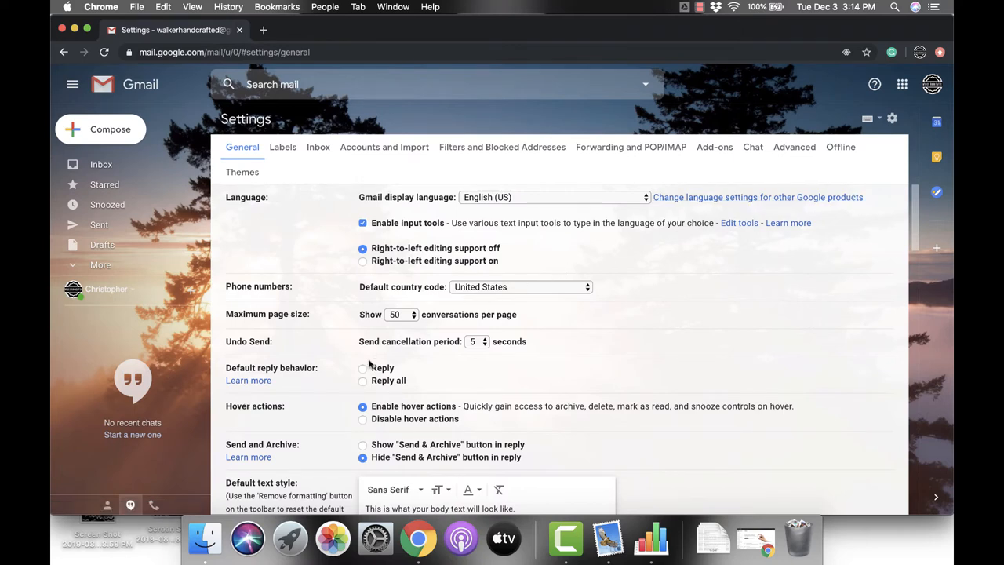
mouse_move(227, 451)
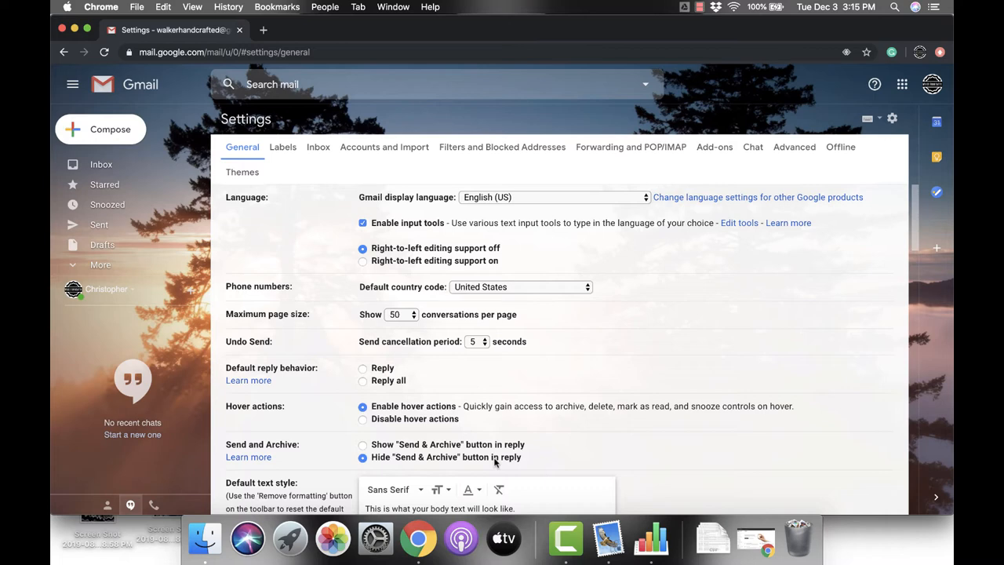
mouse_move(504, 463)
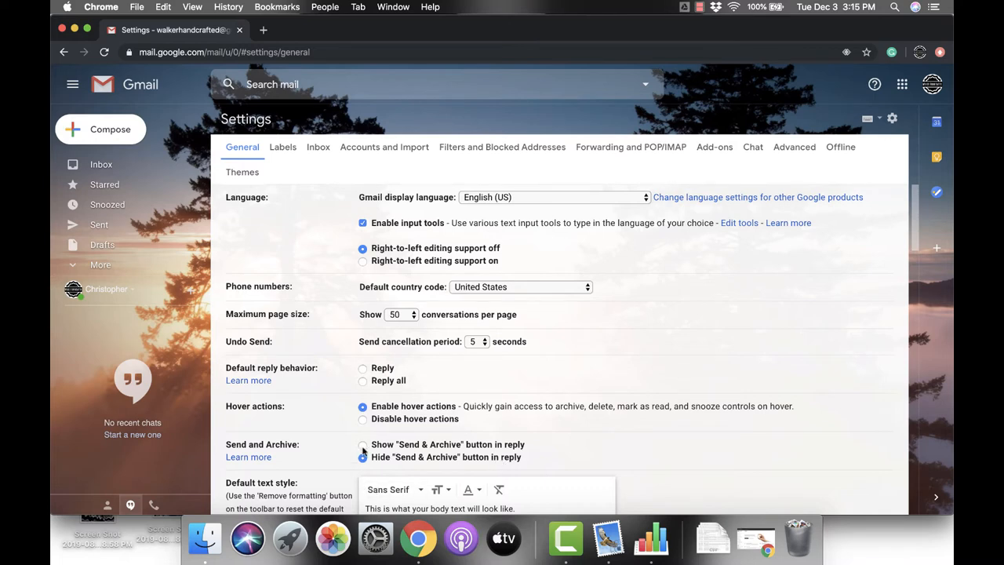
left_click(362, 444)
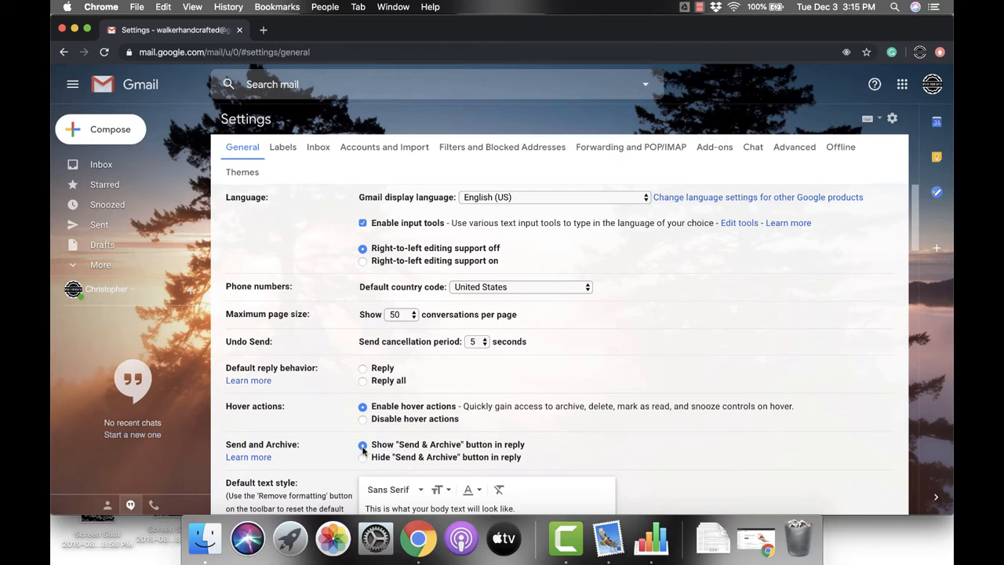
scroll("down", 3)
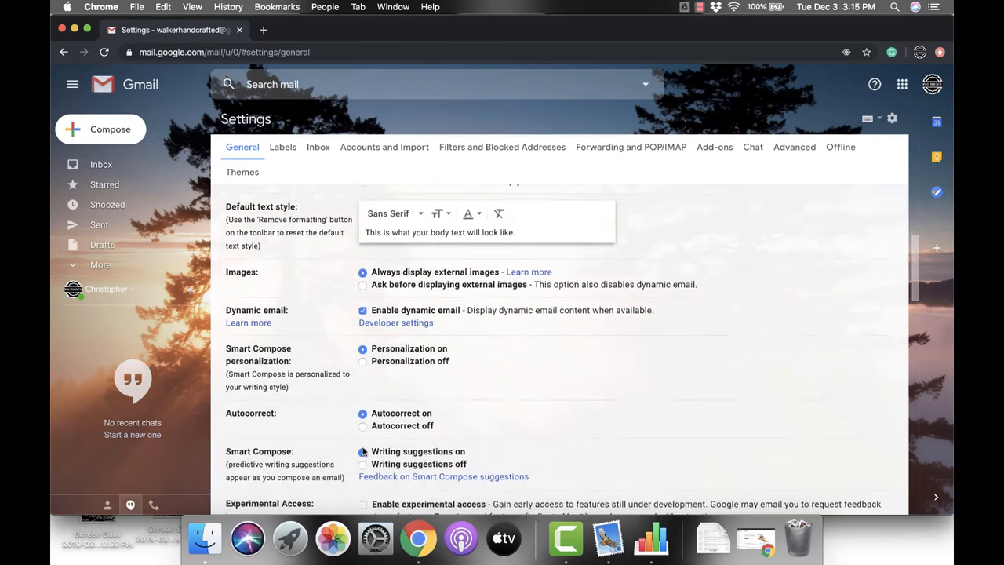
scroll("down", 3)
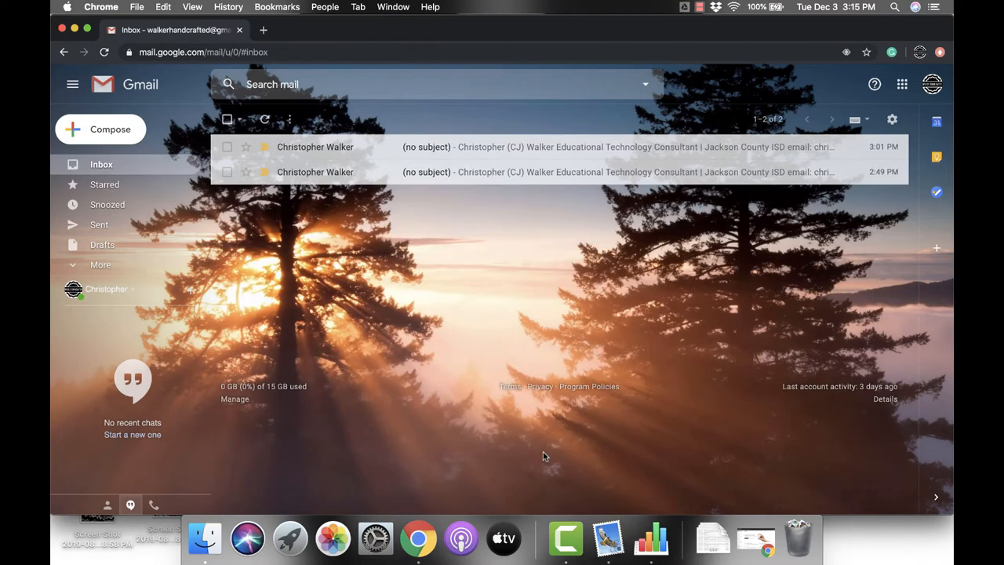
mouse_move(626, 351)
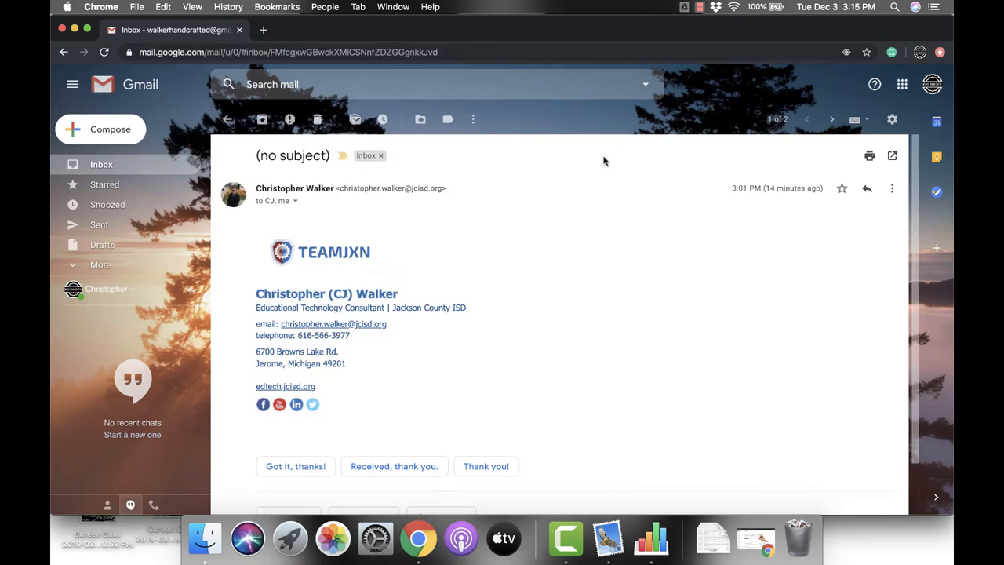
mouse_move(738, 212)
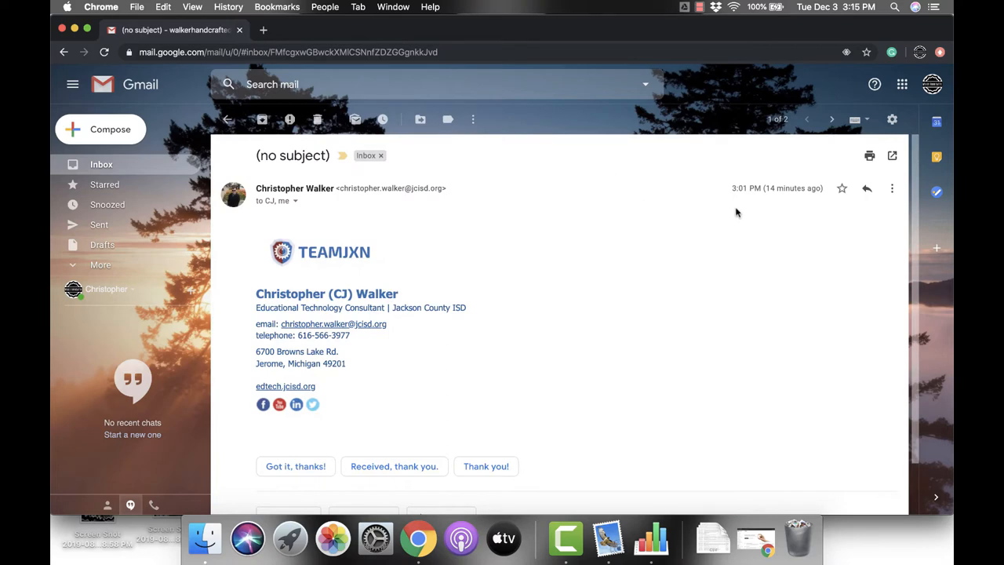
mouse_move(867, 189)
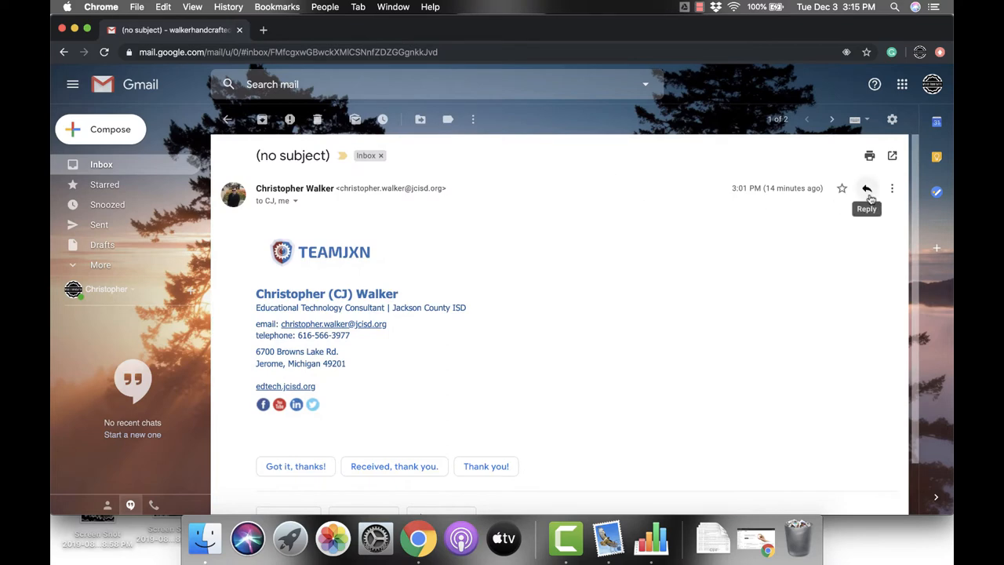
Reply to the open message so Send + archive shows beside Send.
left_click(866, 189)
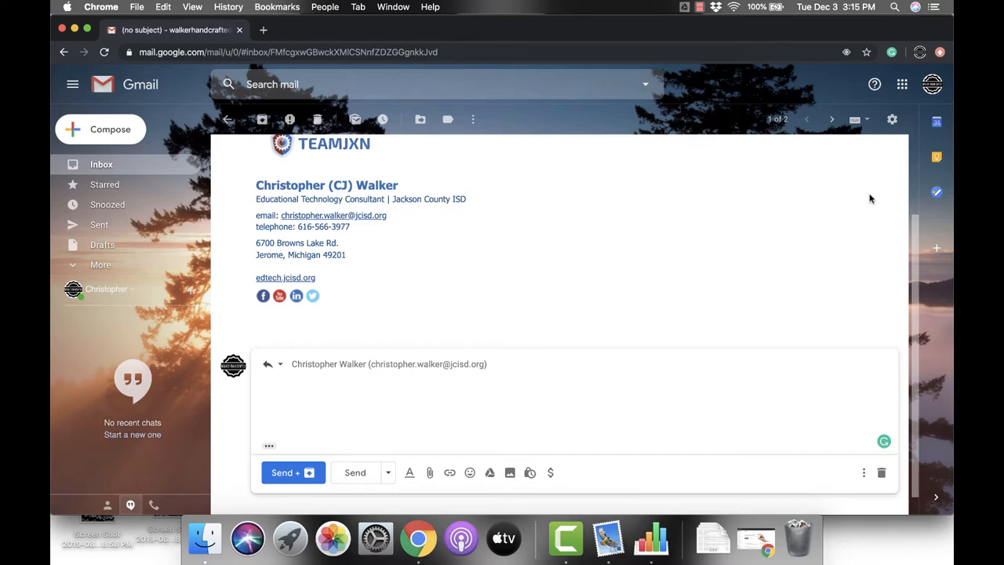
mouse_move(702, 297)
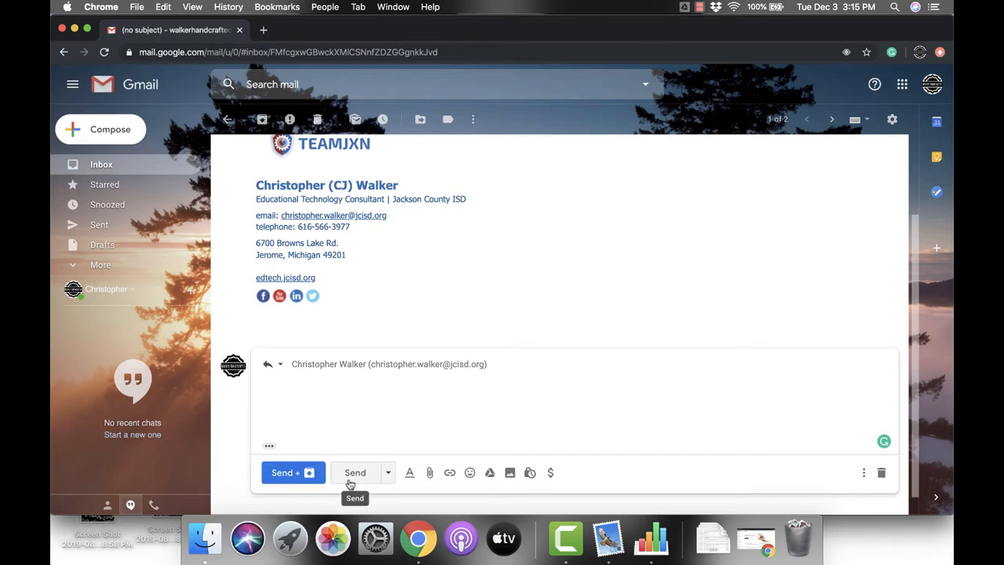
mouse_move(293, 472)
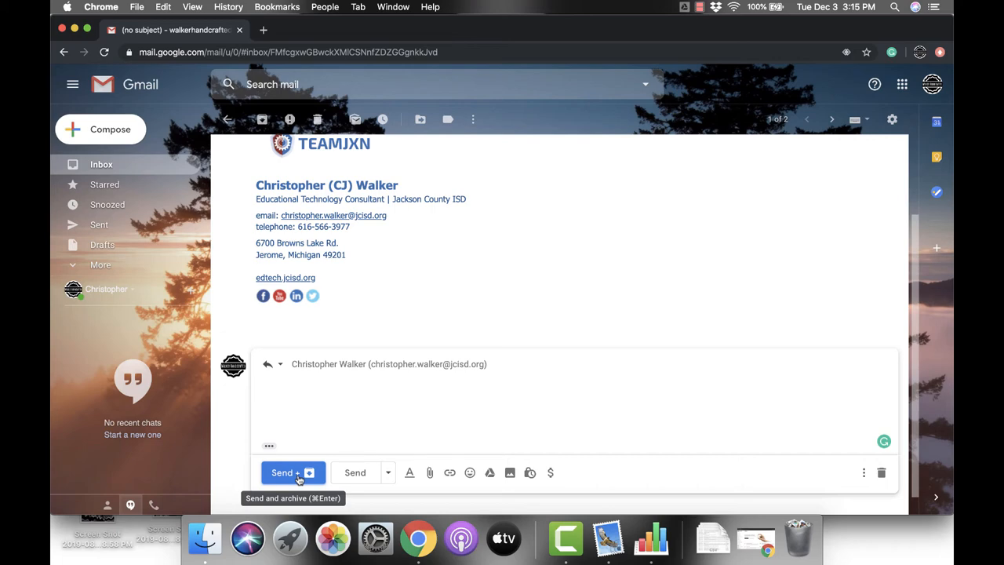
mouse_move(294, 177)
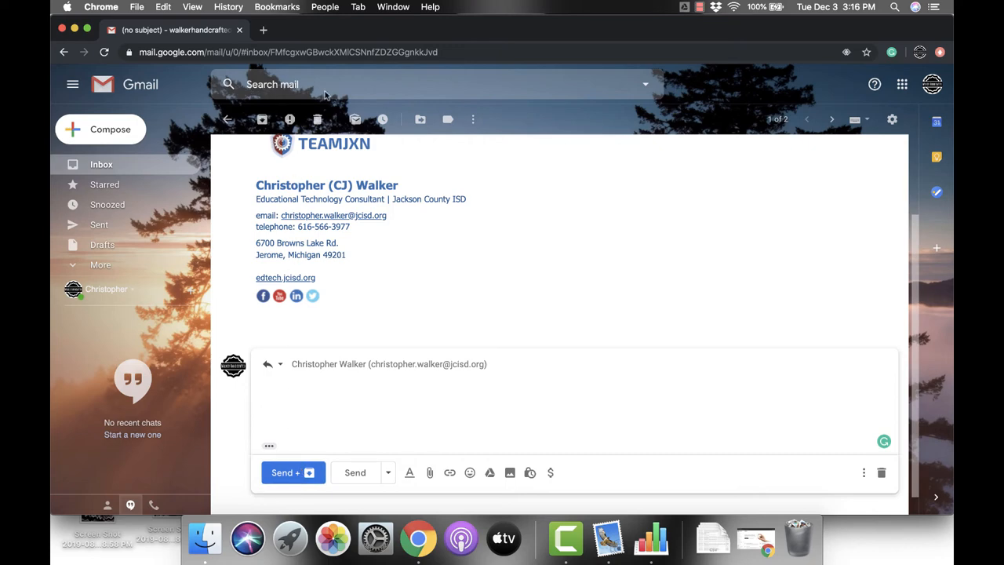
mouse_move(294, 84)
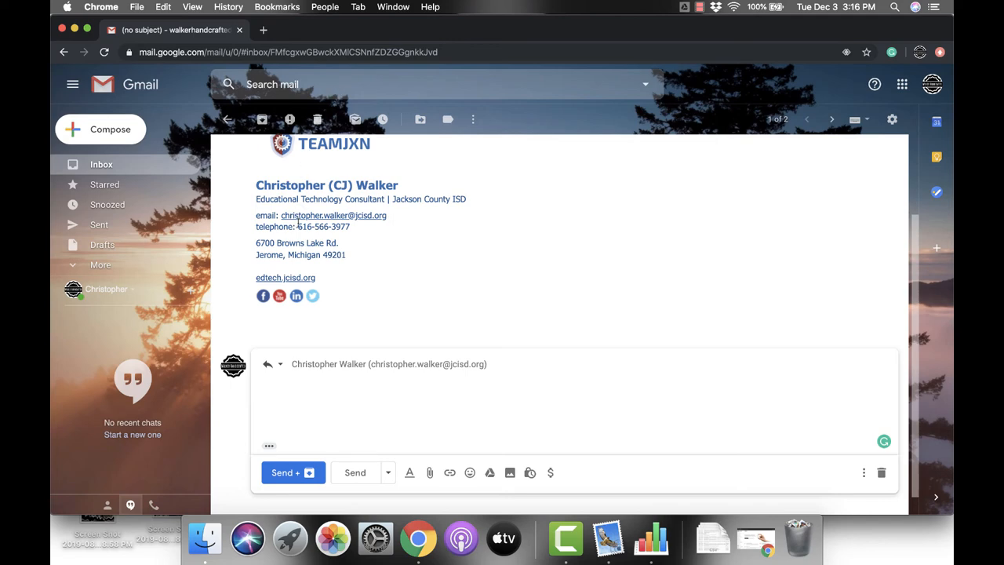
mouse_move(355, 473)
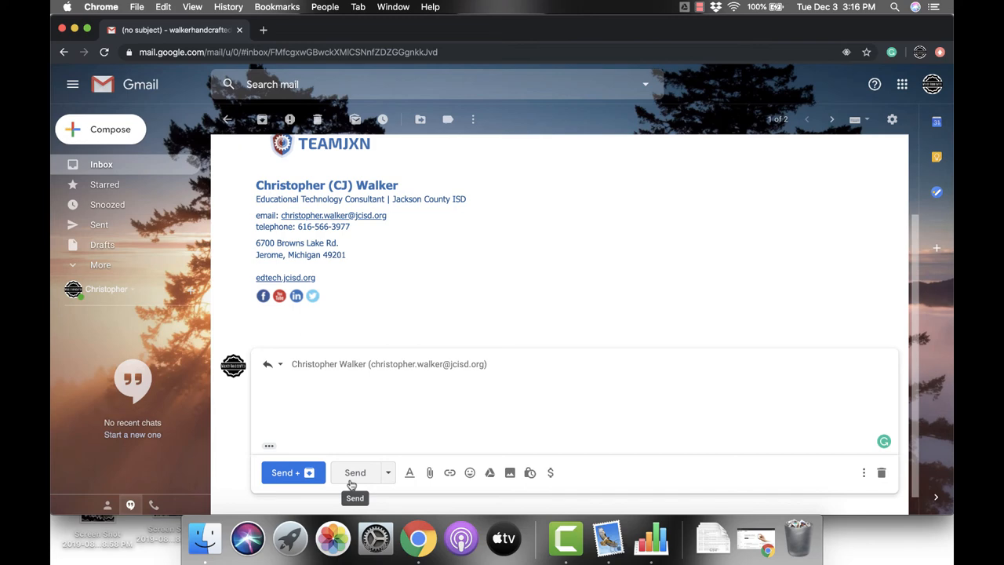
mouse_move(355, 476)
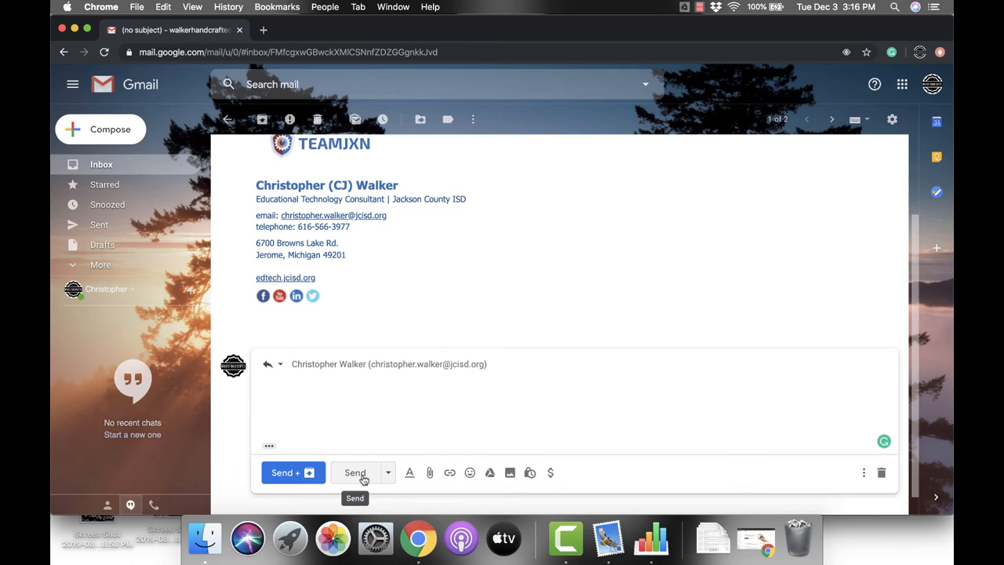